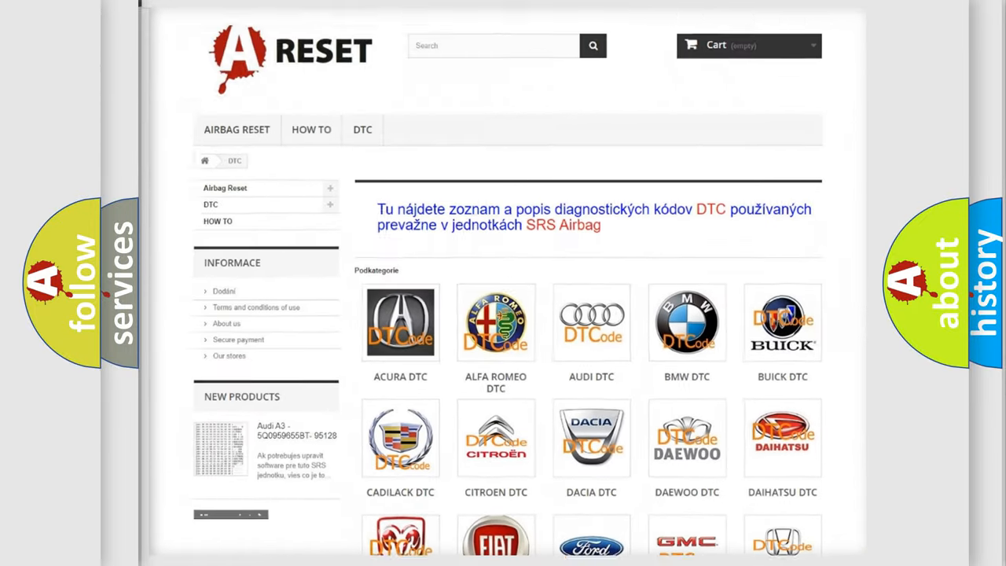
Open the Ford DTC page and scroll through its code grid, such as B0001:11.
scroll(down, 3)
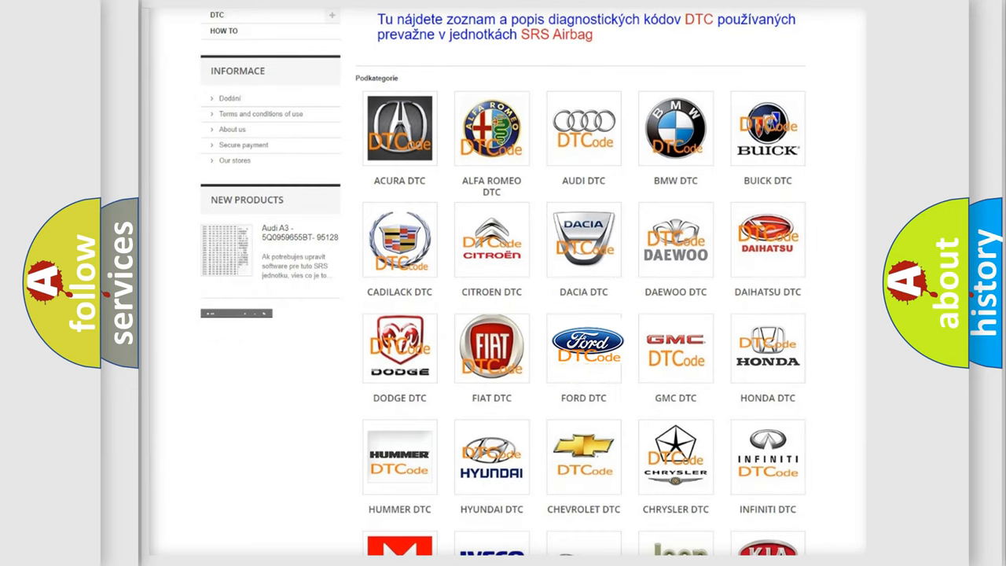
click(583, 348)
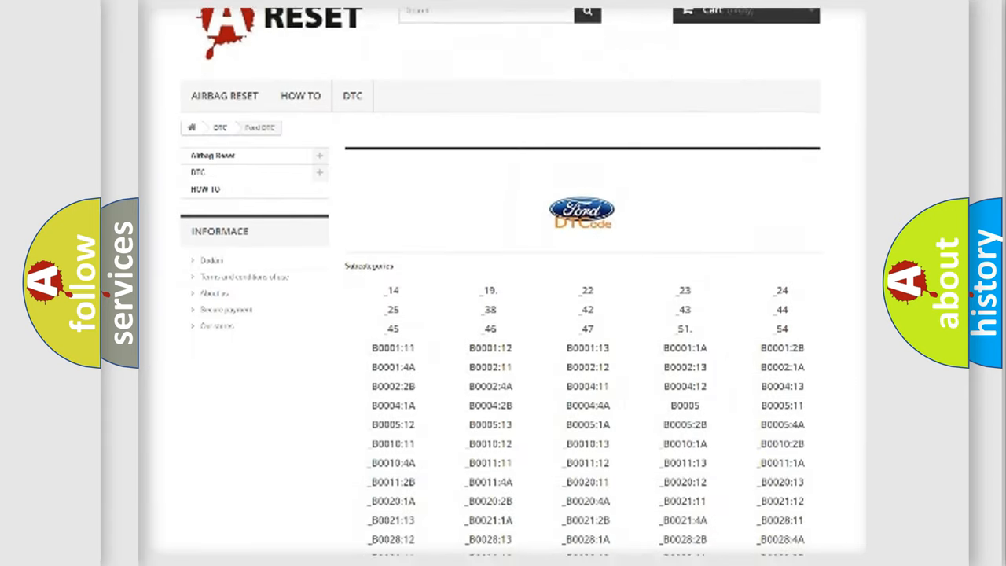
scroll(down, 3)
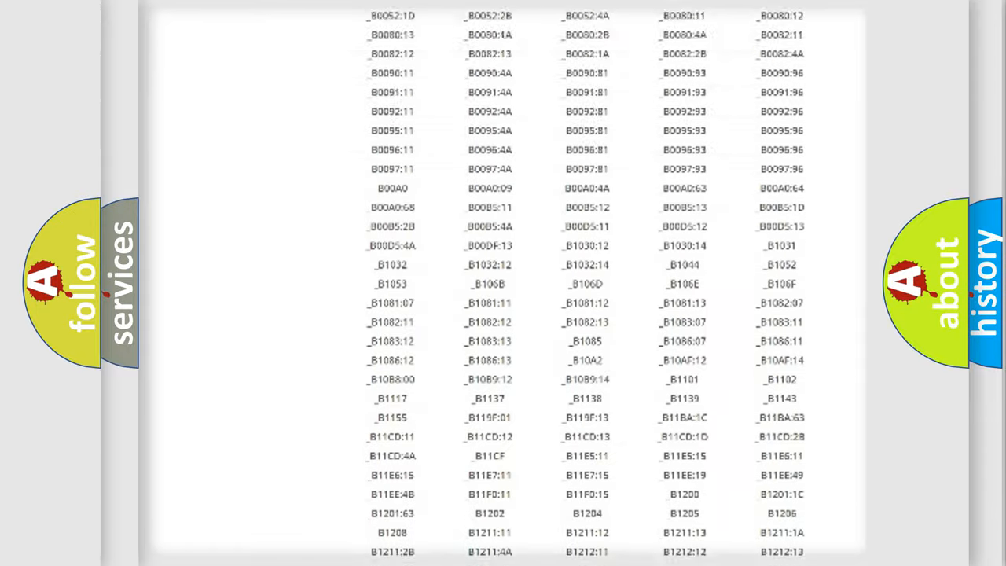
scroll(up, 3)
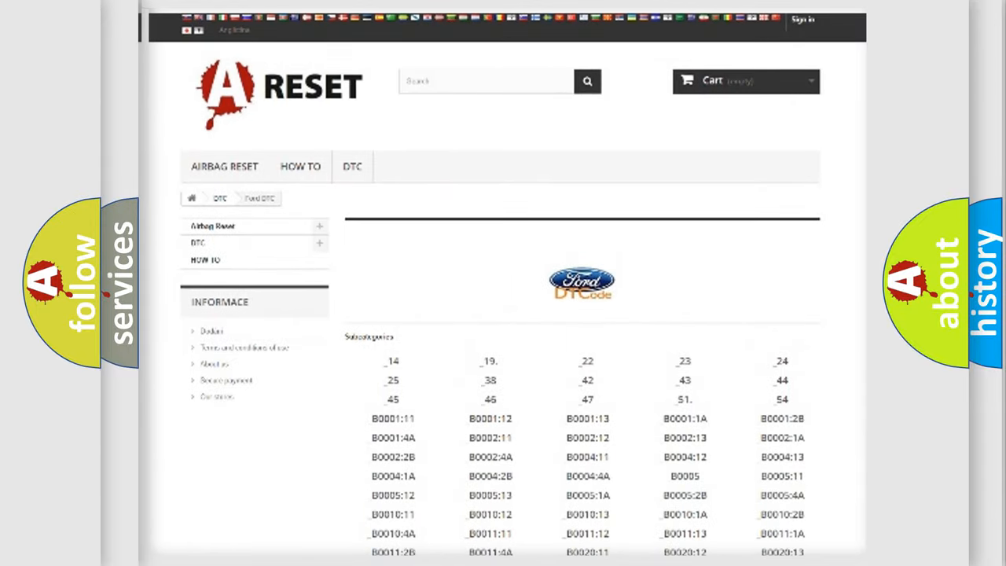